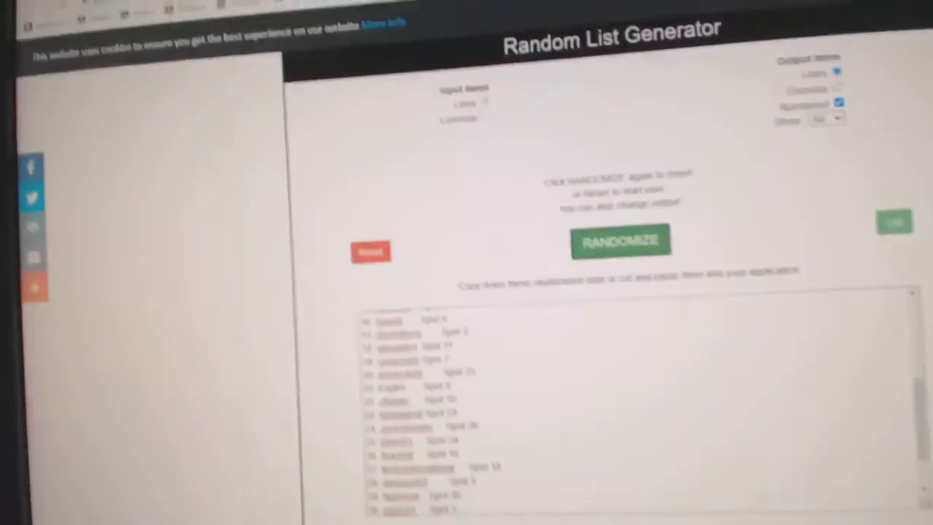
Randomize the team names into a numbered list starting Philadelphia, Dallas, Ottawa.
left_click(620, 254)
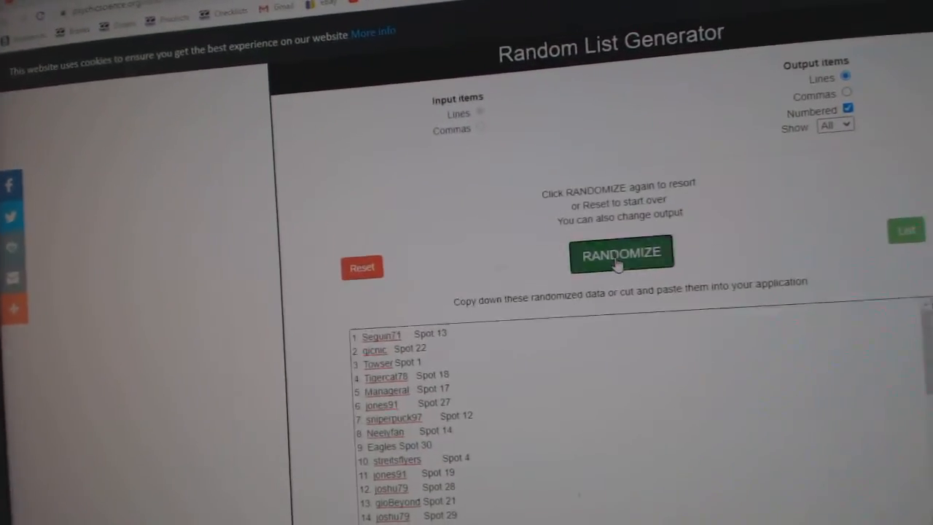
left_click(621, 253)
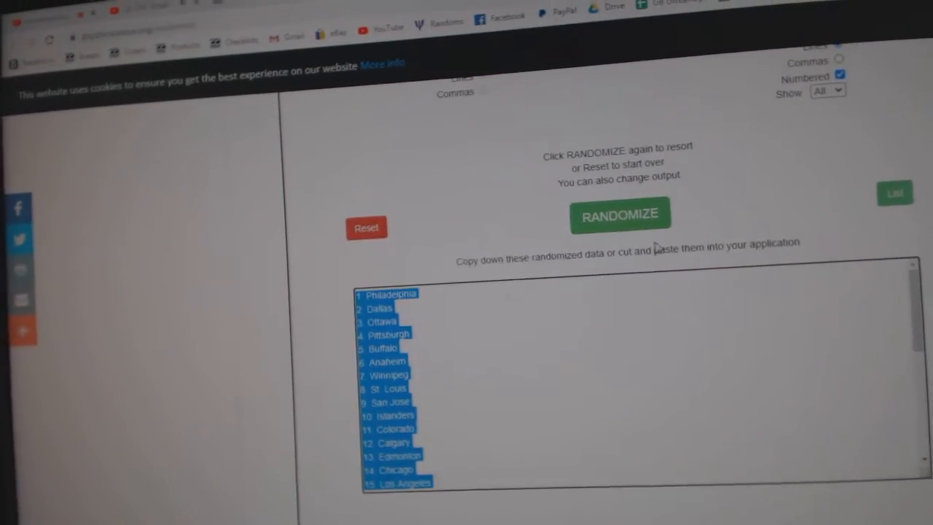
left_click(620, 213)
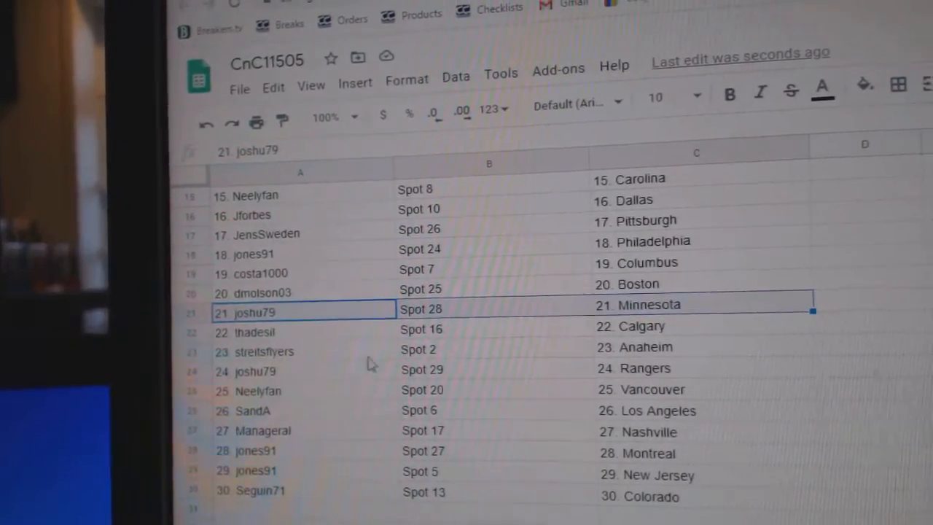
left_click(303, 330)
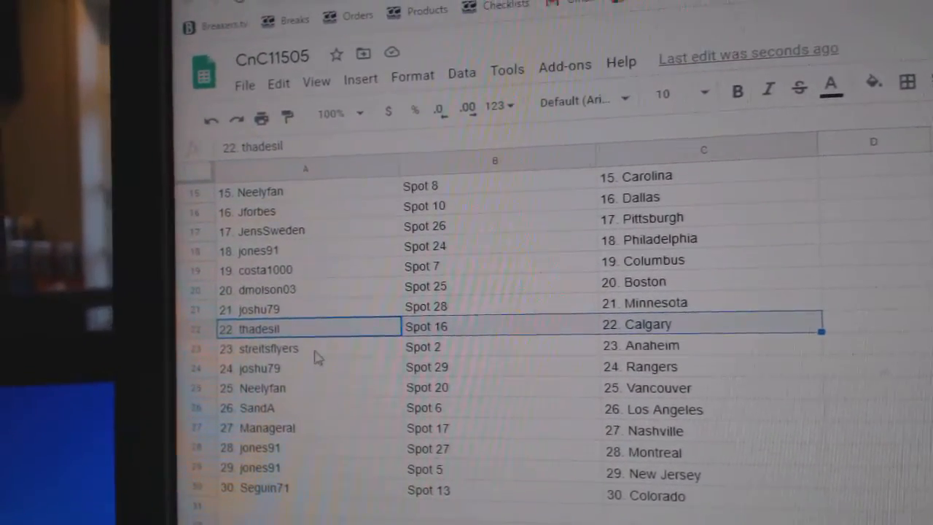
left_click(277, 358)
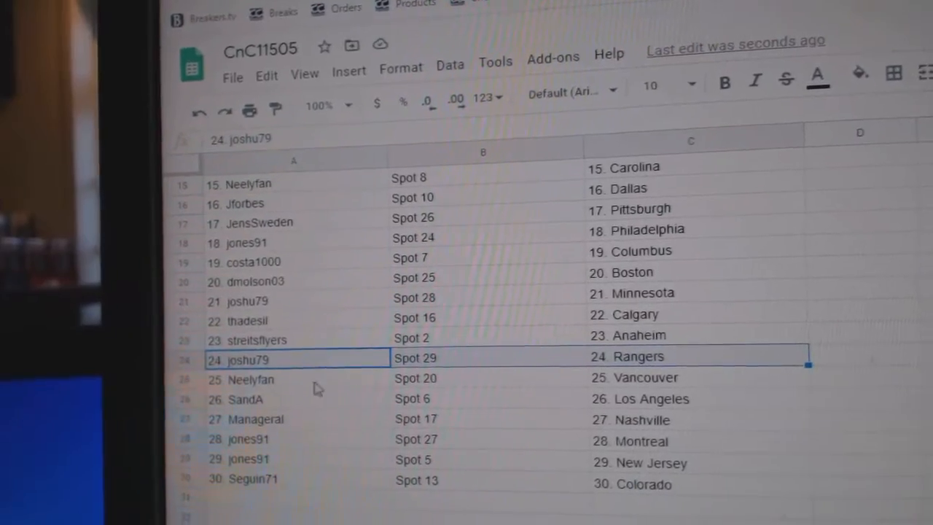